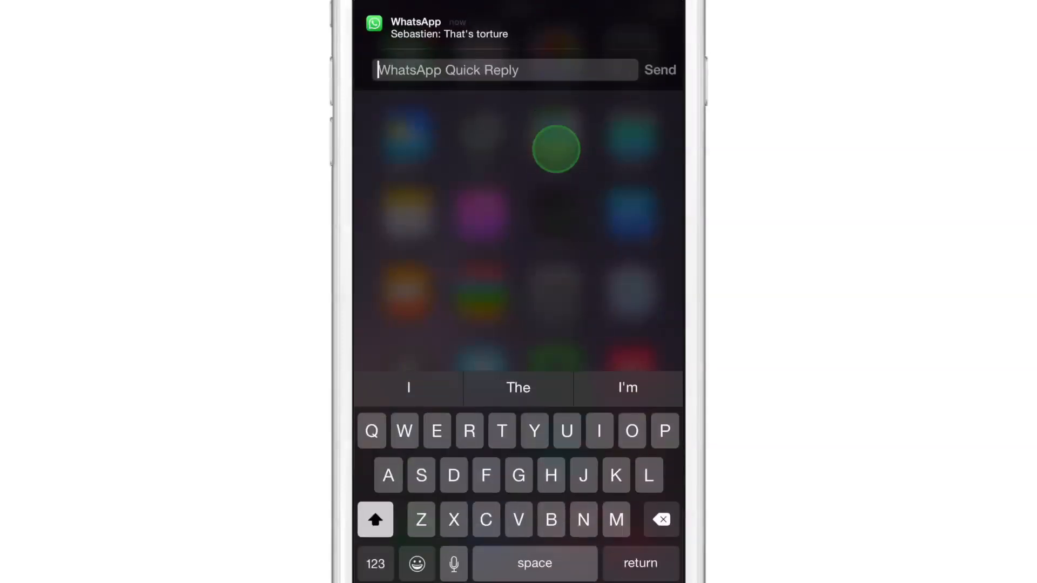
Reply 's enough' from the WhatsApp banner's Quick Reply field and send it.
left_click(631, 430)
type("Okay that")
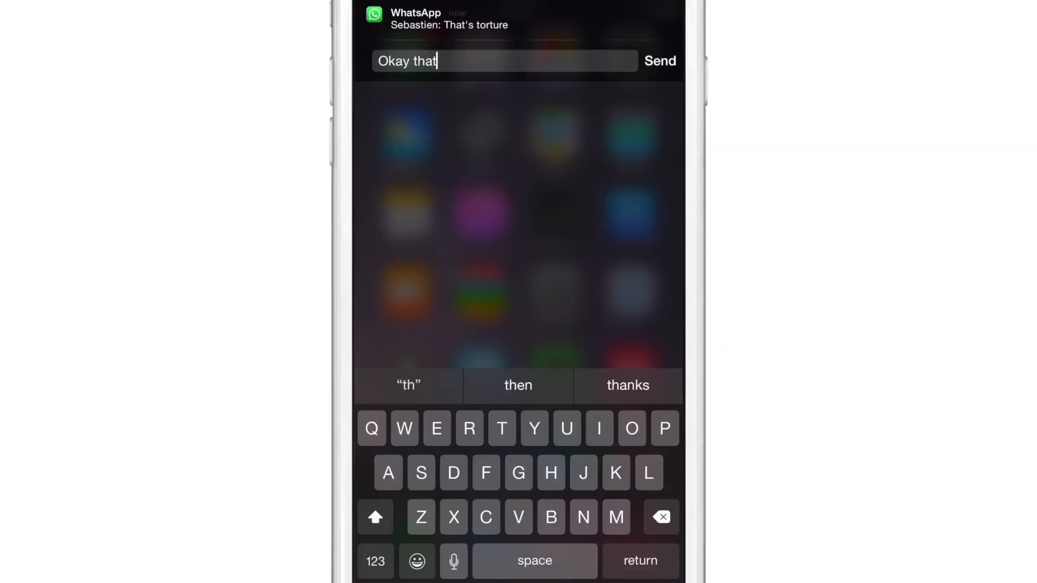
type("'s enough")
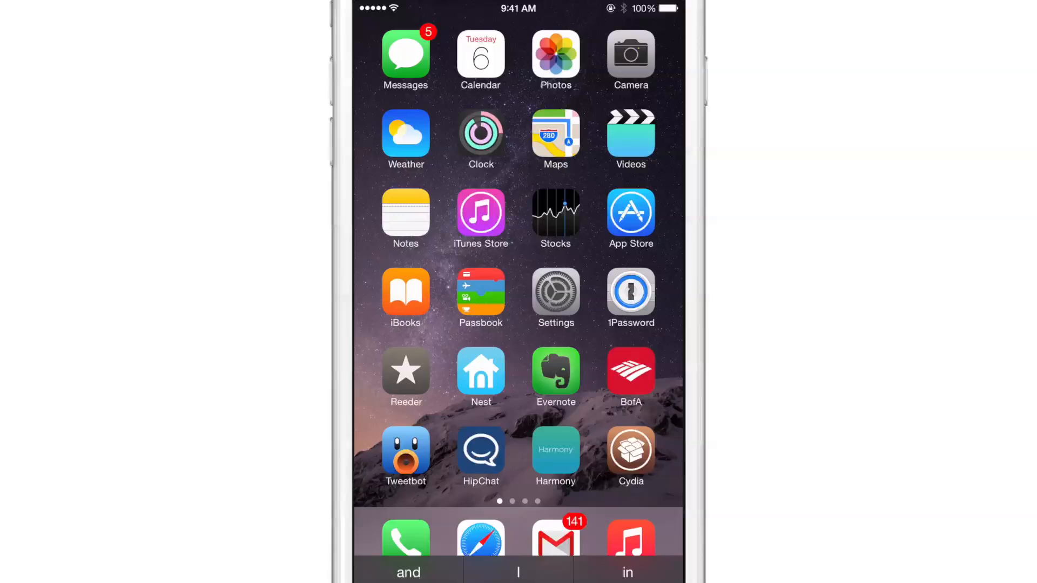
Launch Cydia to its Changes list, then pull down the new WhatsApp banner for a quick reply.
left_click(630, 456)
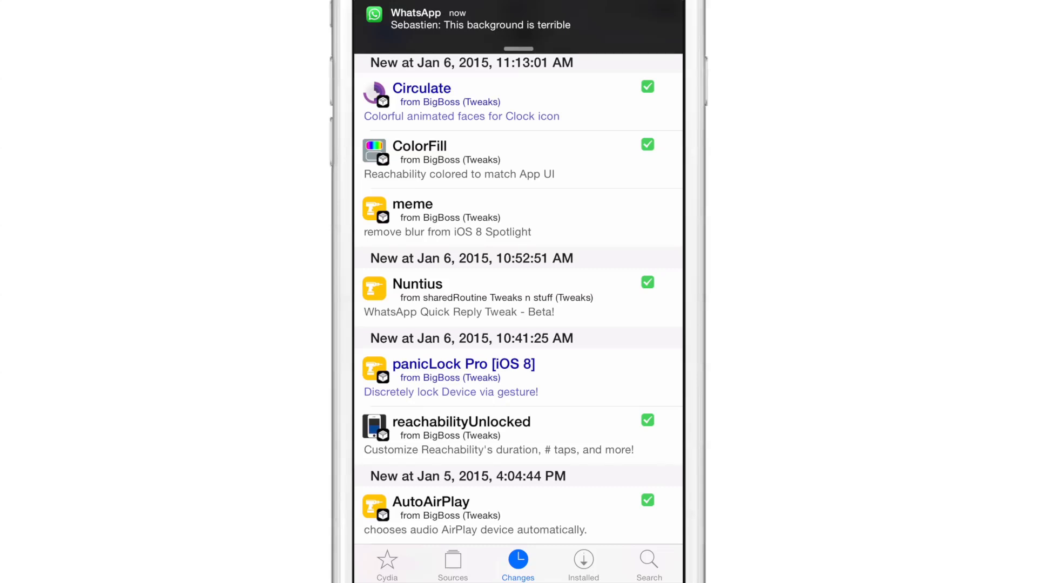
left_click(480, 18)
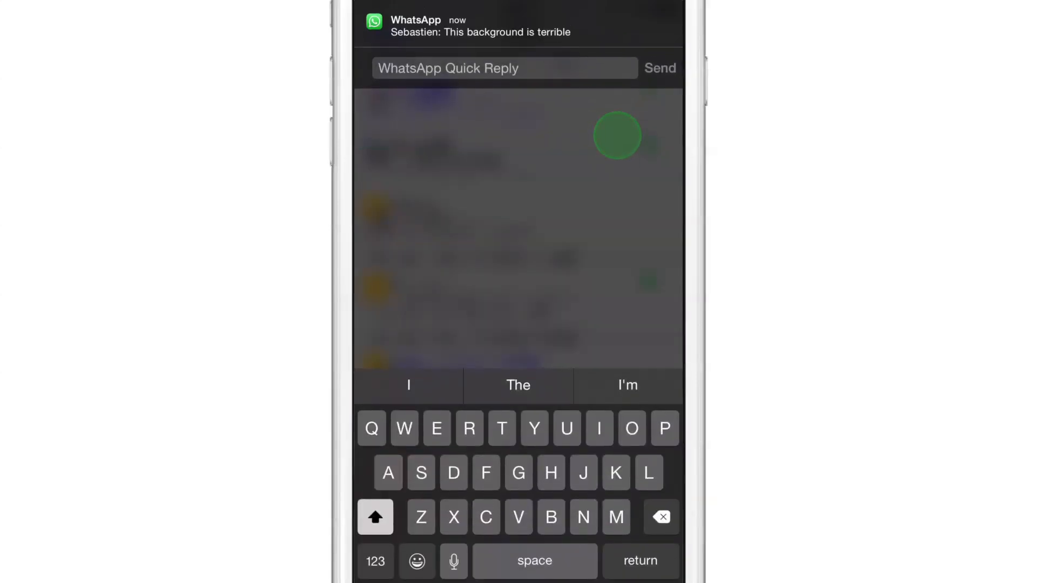